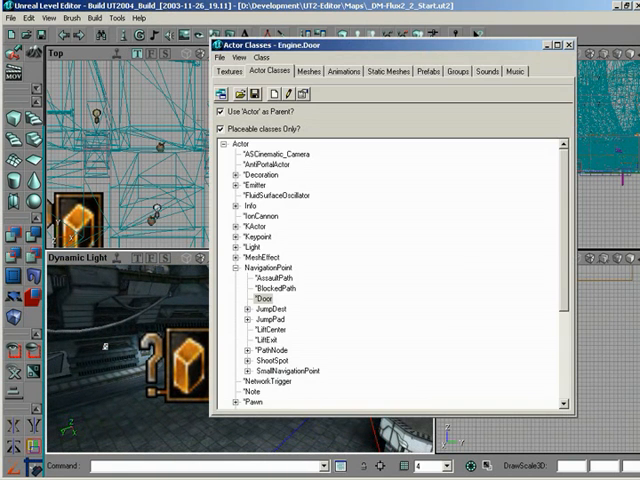
Select the JumpPad class under NavigationPoint and close the Actor Classes browser
left_click(262, 324)
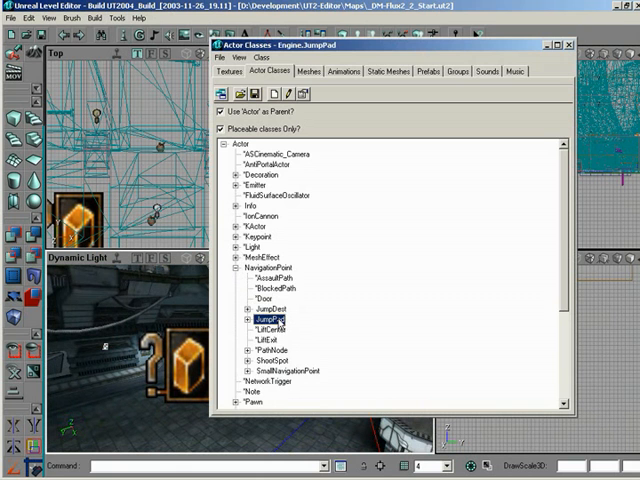
left_click(252, 320)
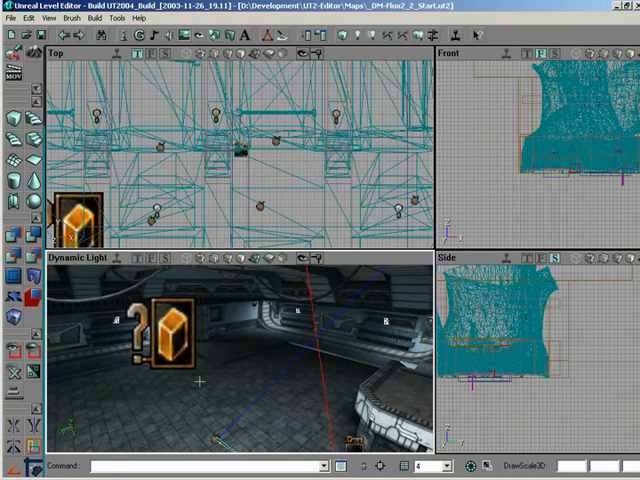
mouse_move(244, 360)
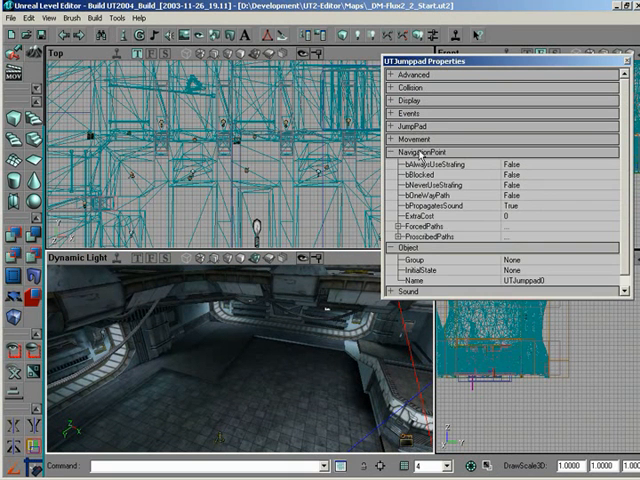
Set the UTJumppad's ForcedPaths[0] to PathNode30, build paths and dismiss the Map Check report
left_click(387, 237)
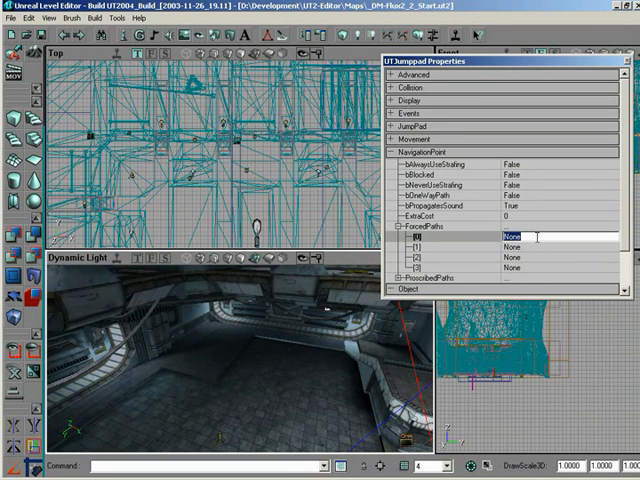
type("PathNode30")
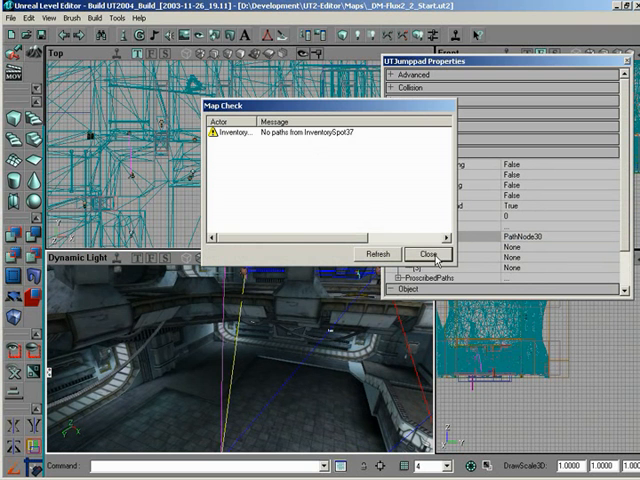
left_click(432, 253)
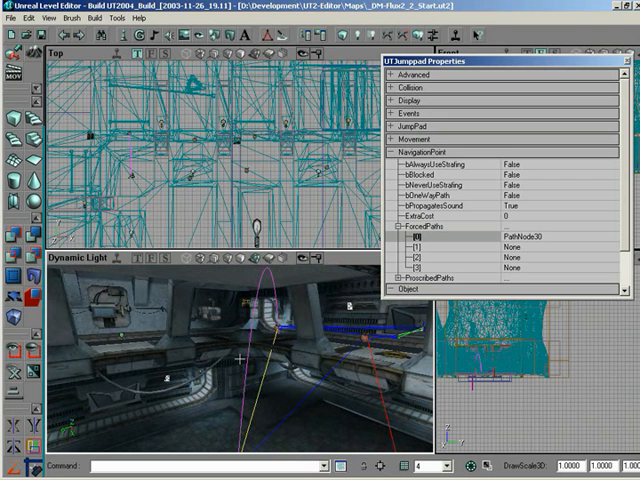
mouse_move(328, 299)
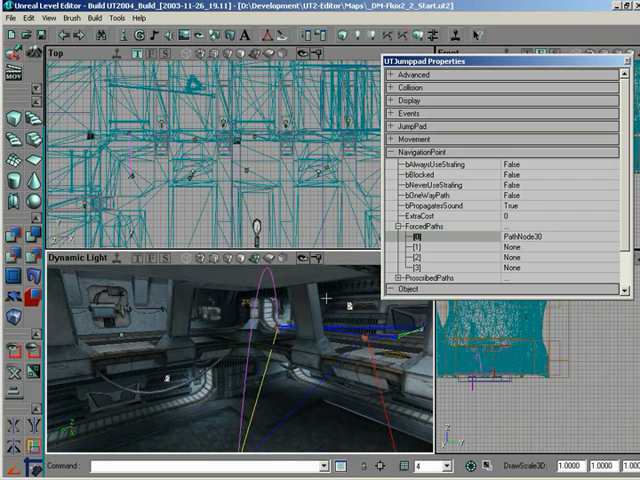
Expand the JumpPad group (JumpZModifier 0.7) and the Advanced group of the UTJumppad properties
left_click(388, 128)
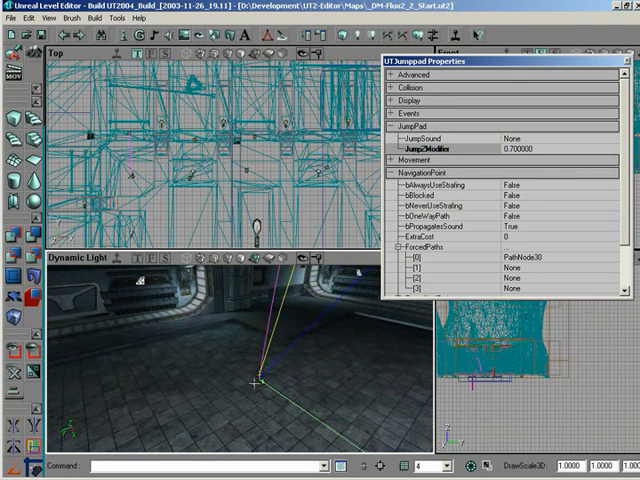
left_click(402, 75)
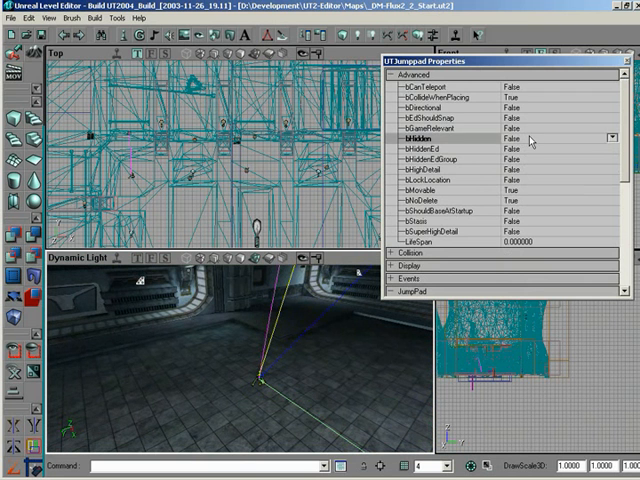
mouse_move(530, 140)
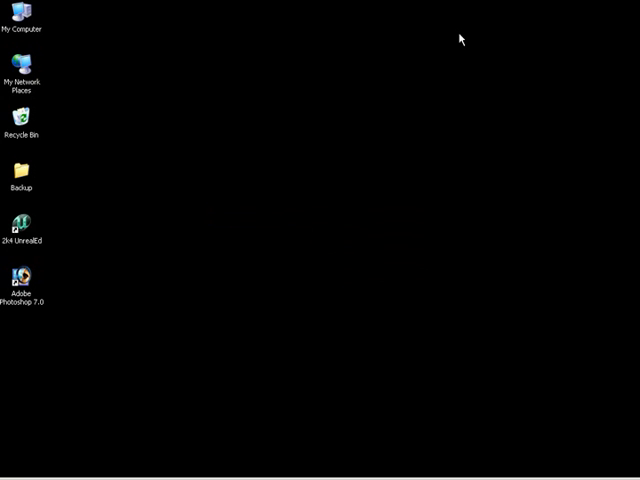
Relaunch UnrealEd from the 2k4 UnrealEd desktop shortcut
double_click(23, 226)
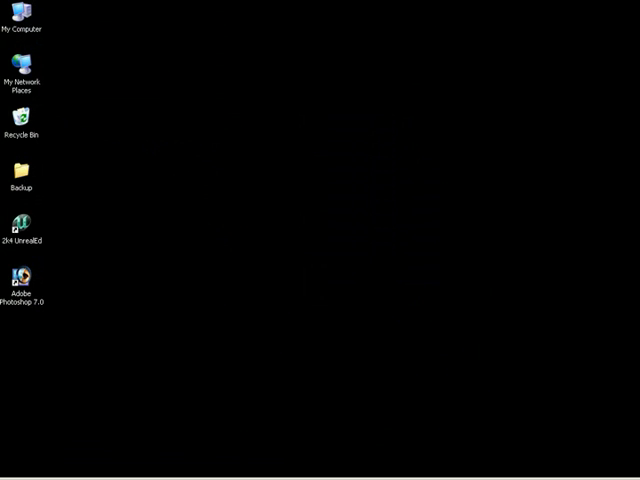
double_click(20, 222)
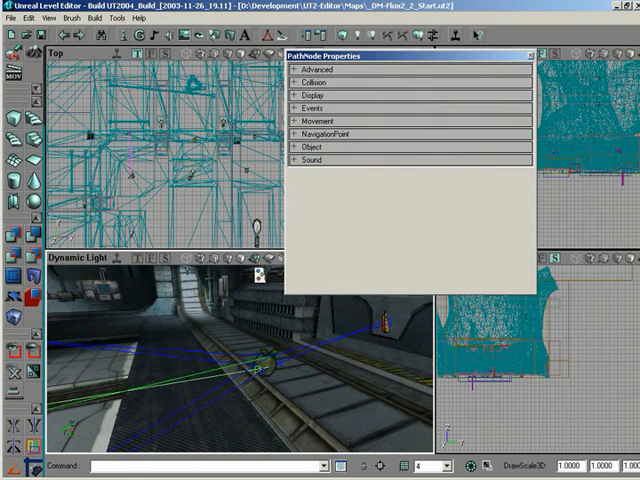
Set the Door's ProscribedPaths[0] to PathNode30, build paths, dismiss Map Check and close the properties
left_click(313, 134)
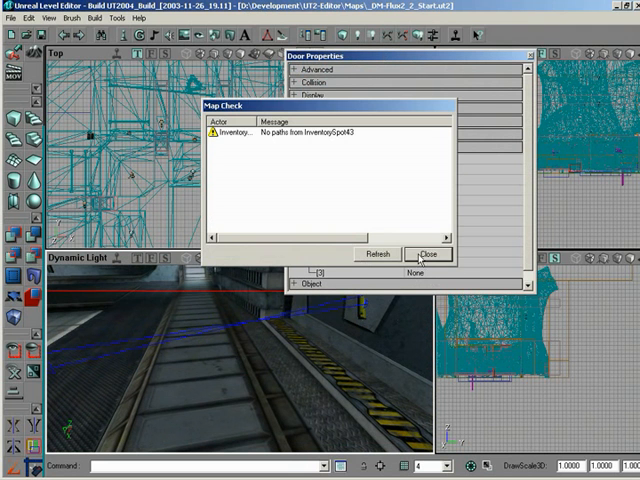
left_click(430, 254)
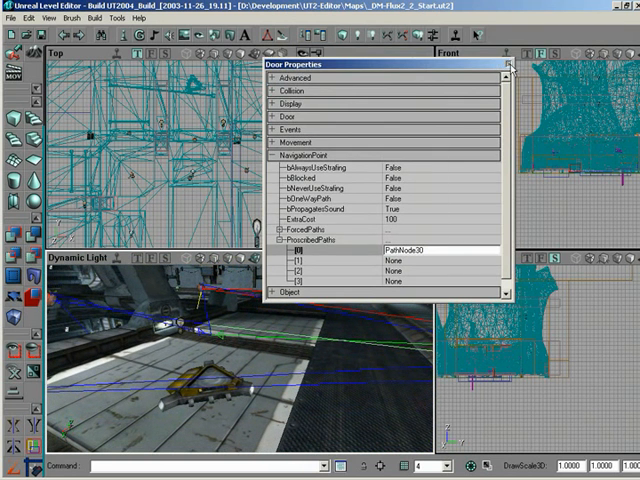
left_click(508, 64)
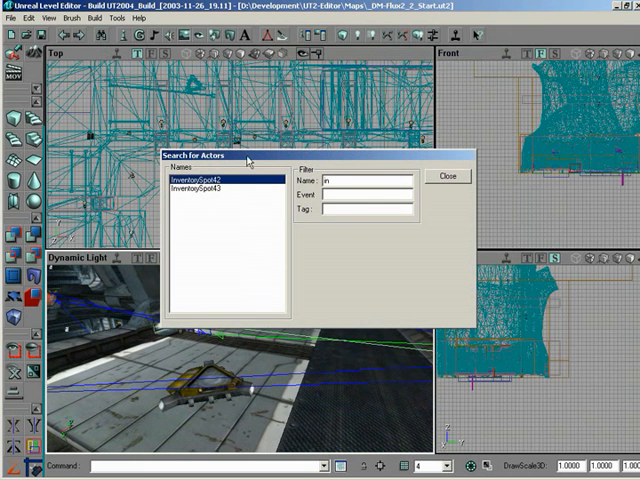
Pick InventorySpot42 from the search and enter PathNode30 as its ProscribedPaths[0]
left_click(447, 176)
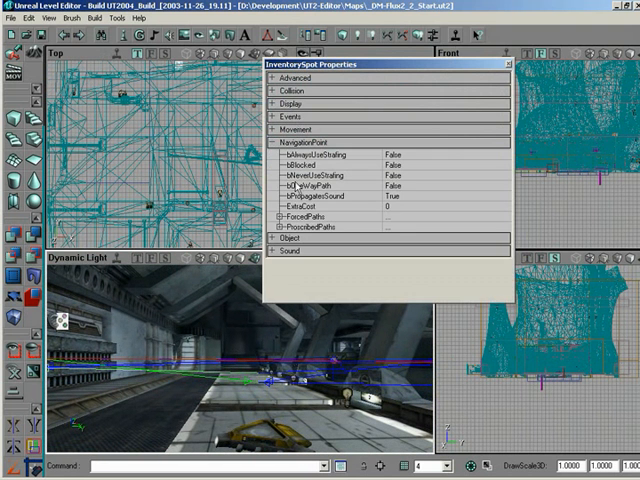
left_click(287, 227)
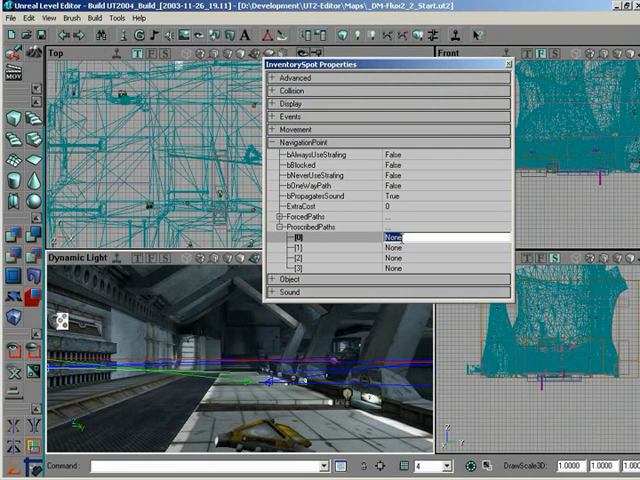
type("PathNode30")
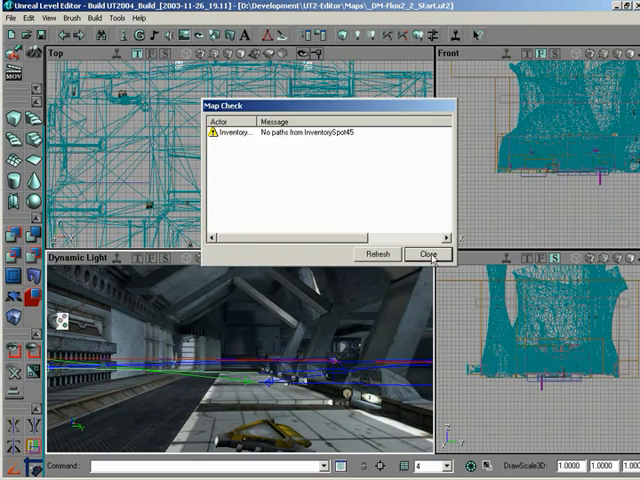
Dismiss the Map Check warning and pick InventorySpot45 from the actor search results
left_click(429, 253)
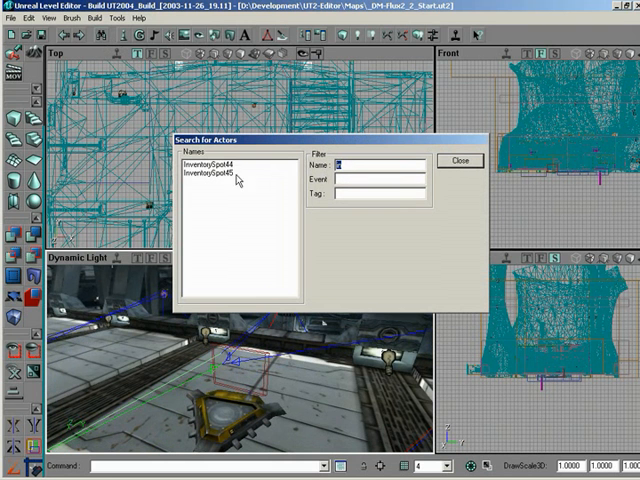
left_click(215, 164)
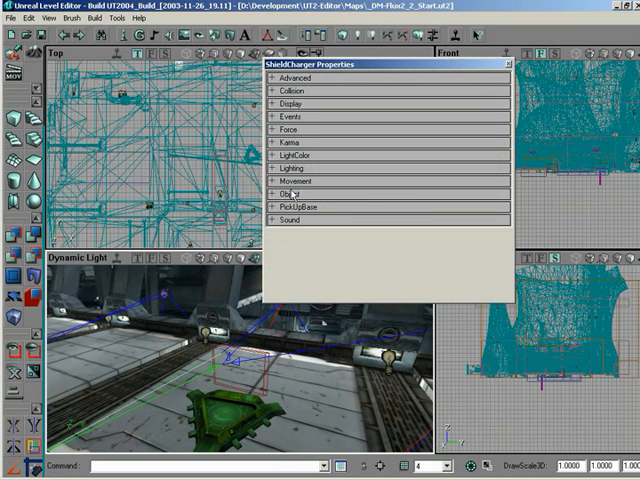
Expand Object to read the name ShieldCharger2, then close the ShieldCharger properties
left_click(290, 193)
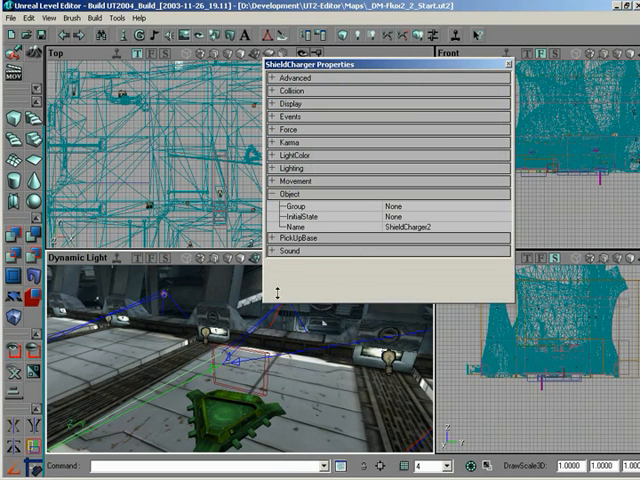
mouse_move(281, 287)
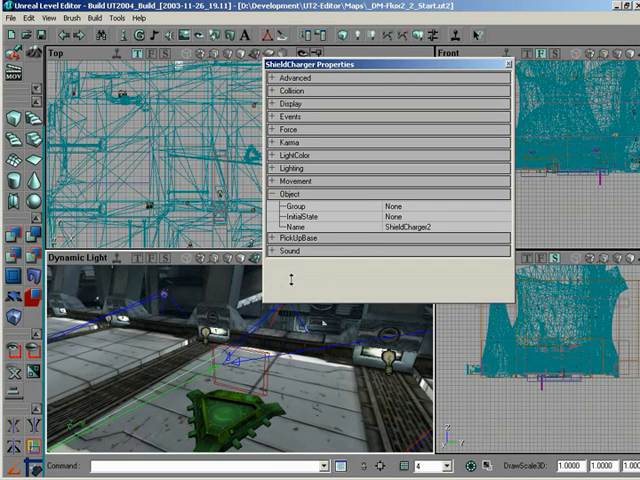
mouse_move(388, 254)
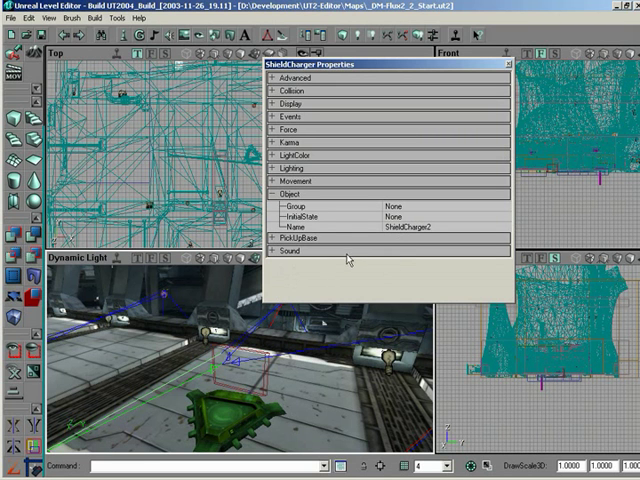
mouse_move(341, 277)
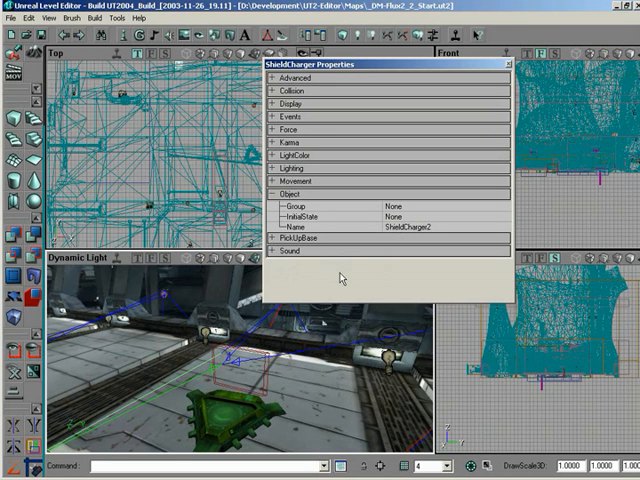
mouse_move(331, 289)
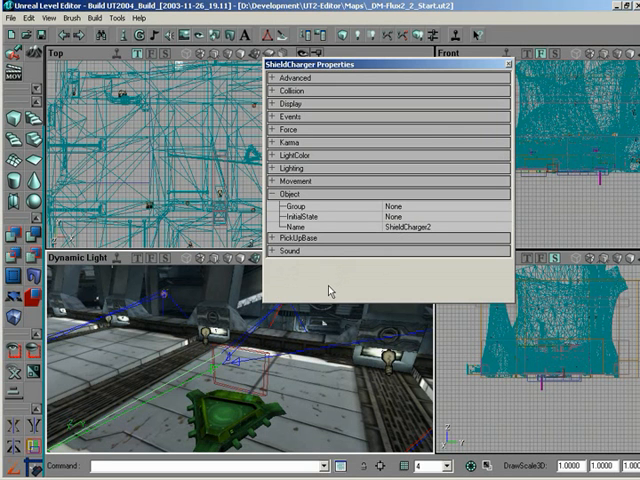
mouse_move(329, 293)
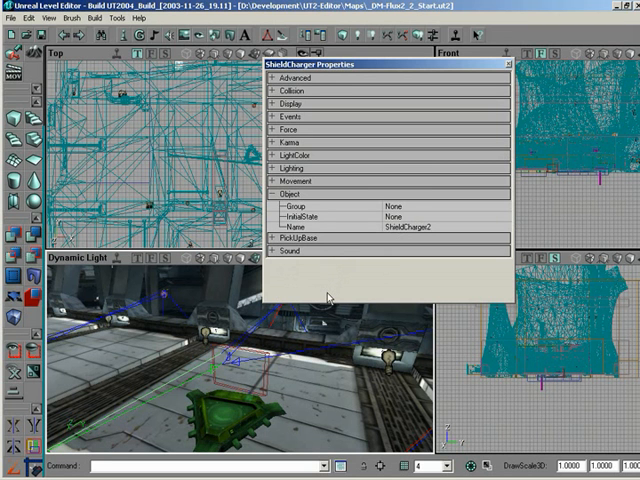
mouse_move(424, 254)
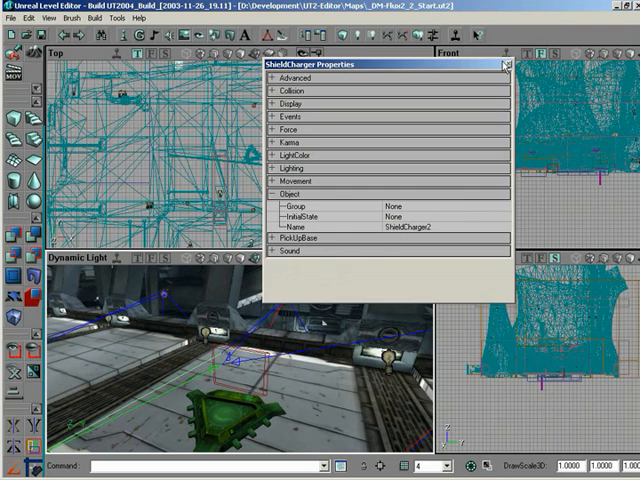
left_click(506, 64)
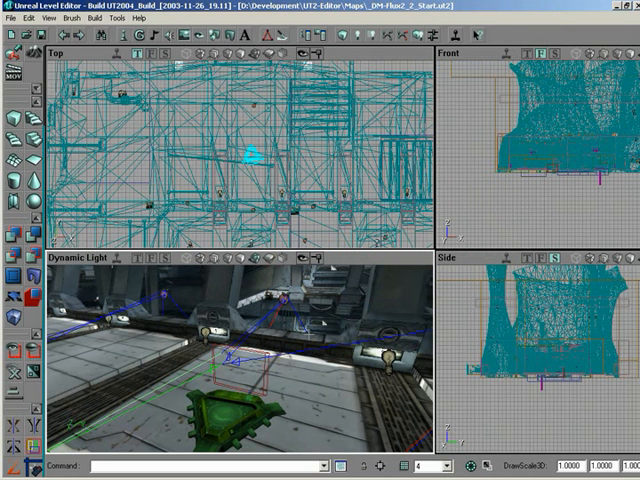